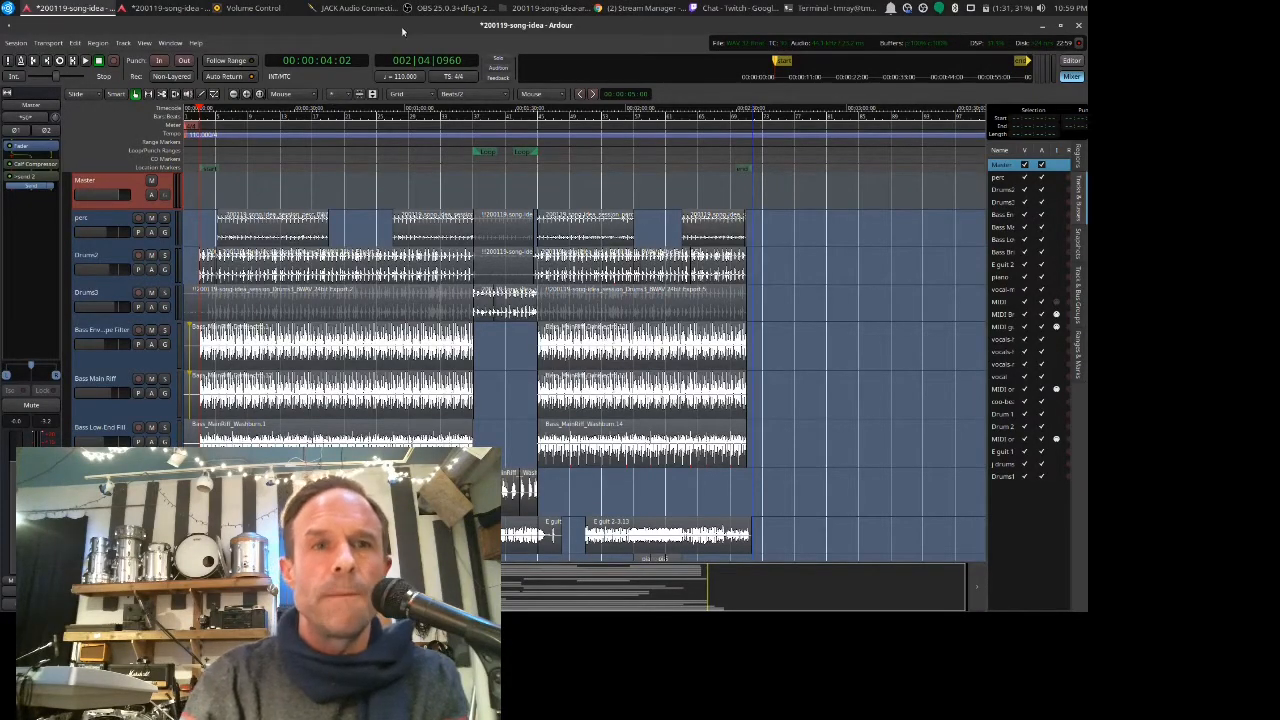
Step: Switch from the editor to the Mixer window showing all track strips and plugins
{"action": "left_click", "coordinate": [735, 8]}
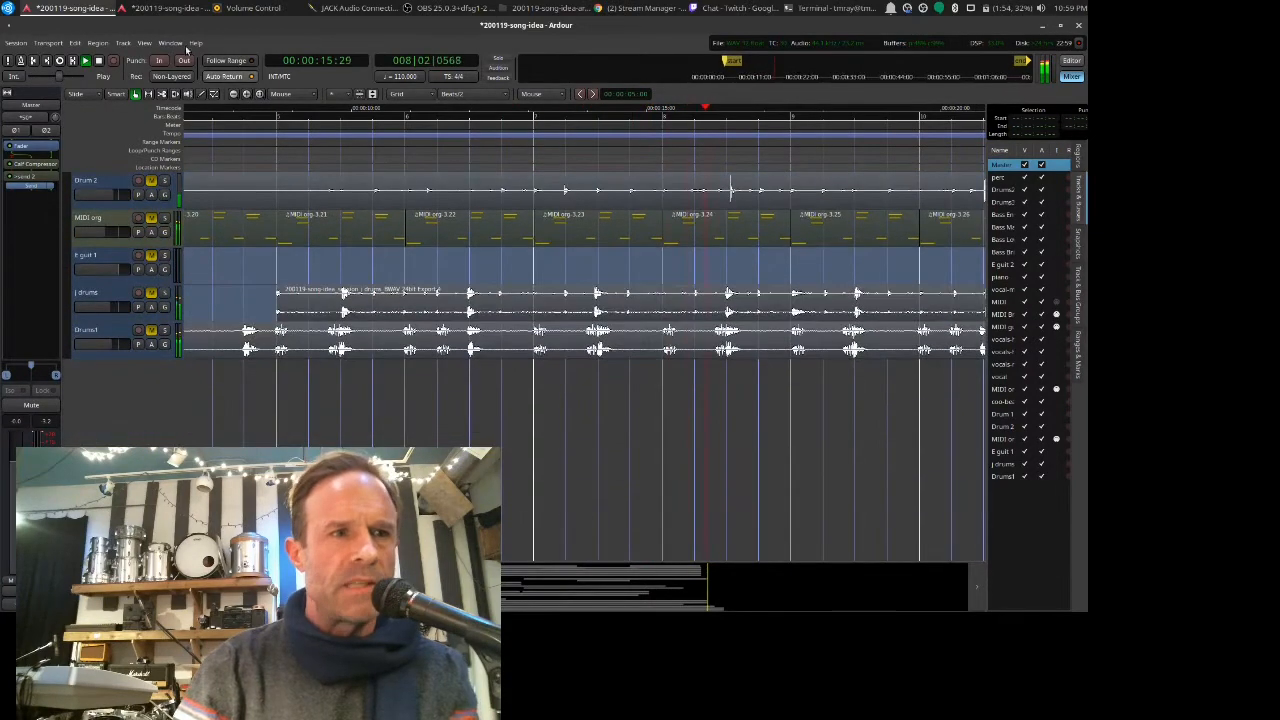
{"action": "left_click", "coordinate": [1071, 76]}
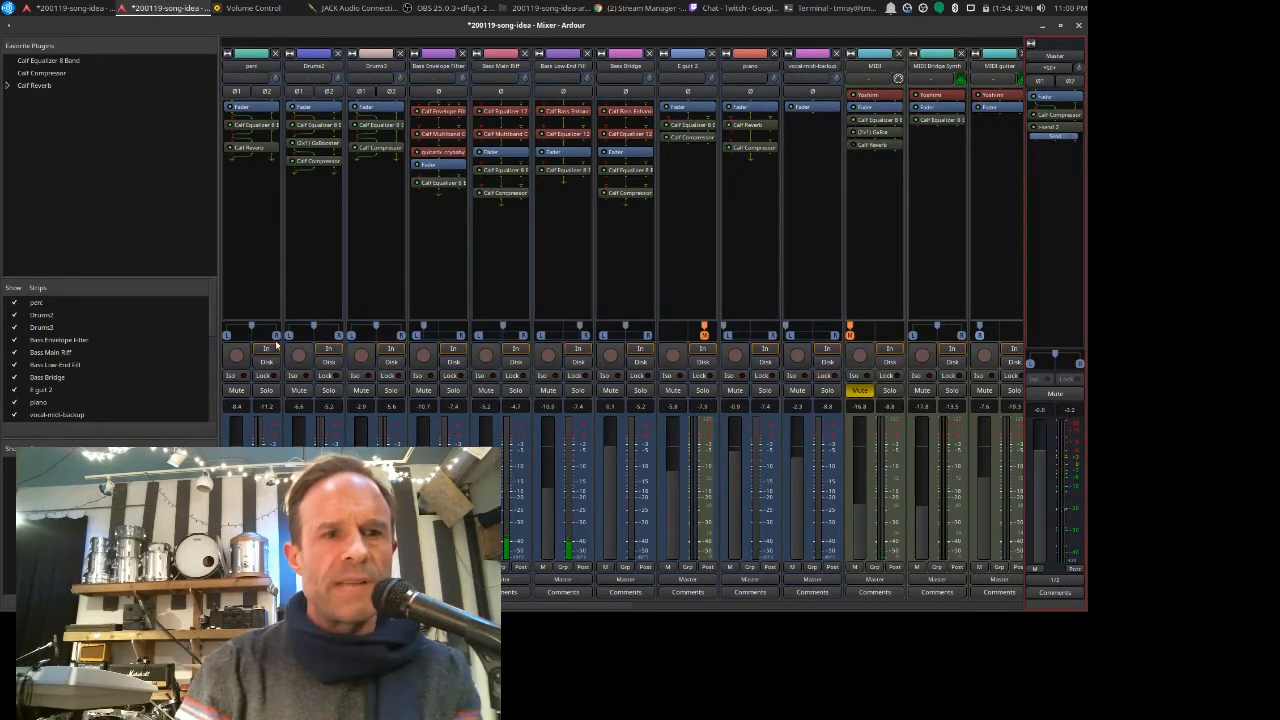
Step: Return to the editor timeline and scroll down through the track headers
{"action": "left_click", "coordinate": [237, 390]}
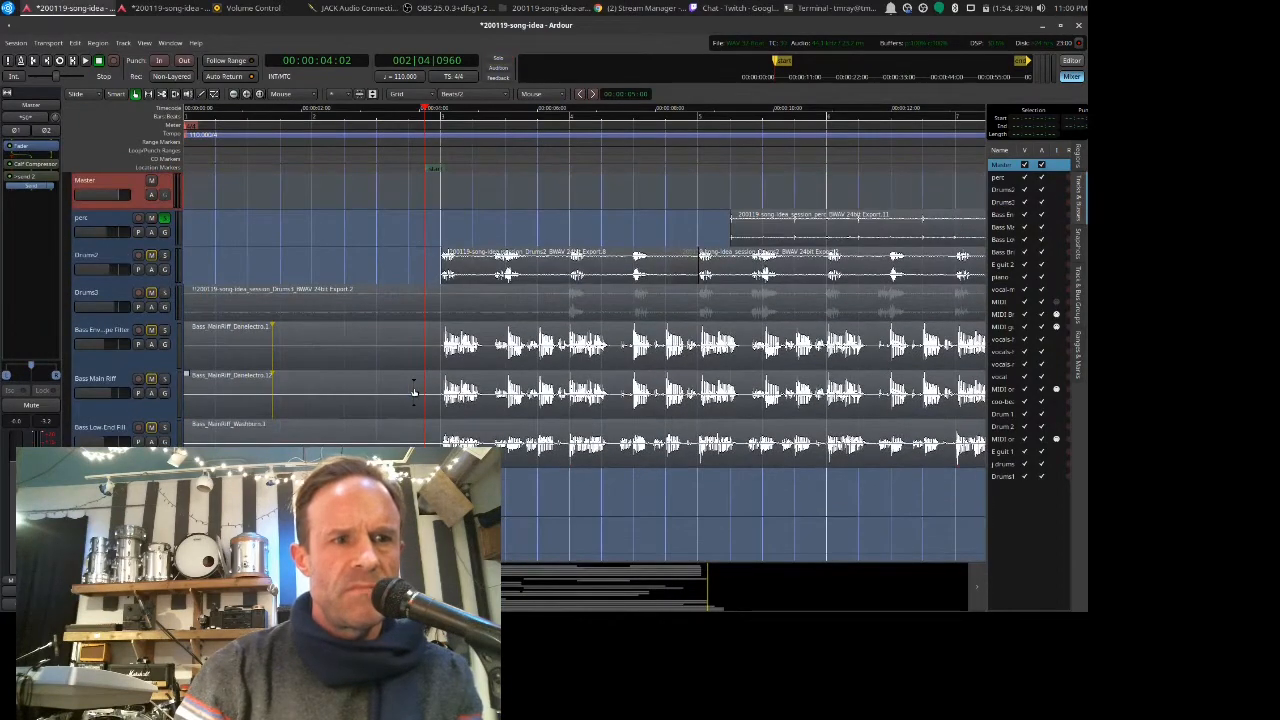
{"action": "scroll", "scroll_direction": "down", "scroll_amount": 3}
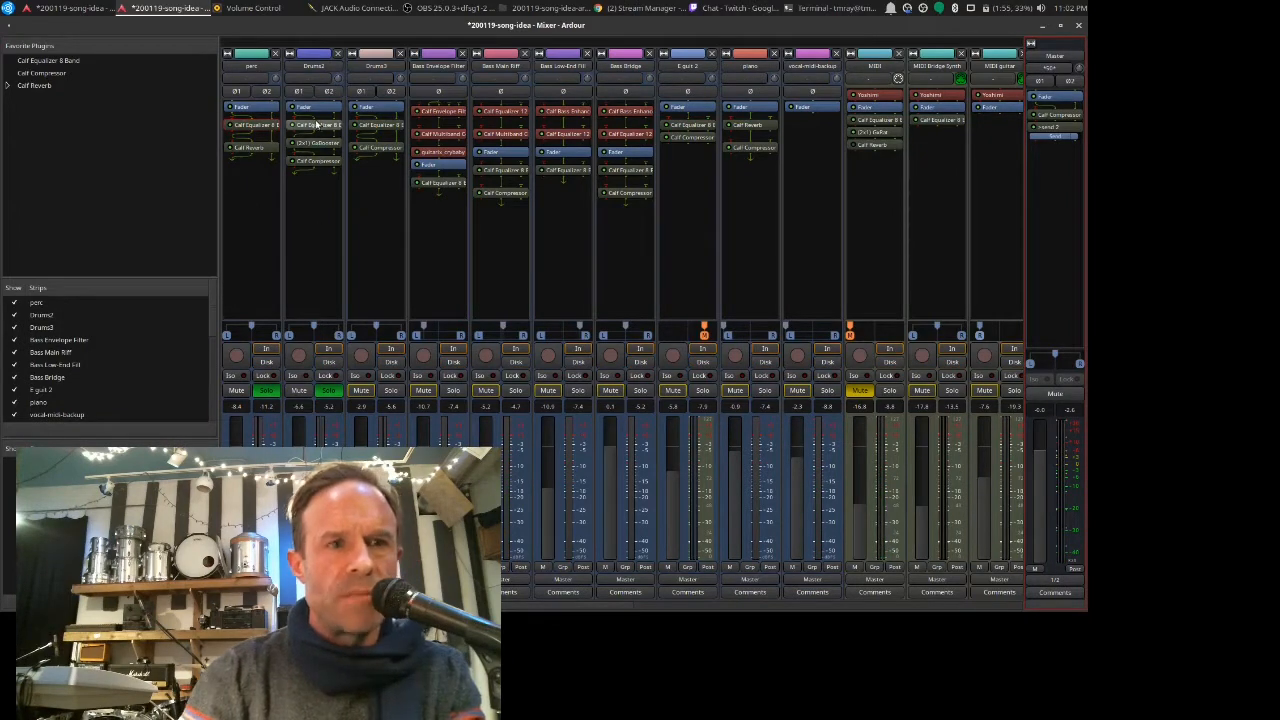
{"action": "mouse_move", "coordinate": [315, 125]}
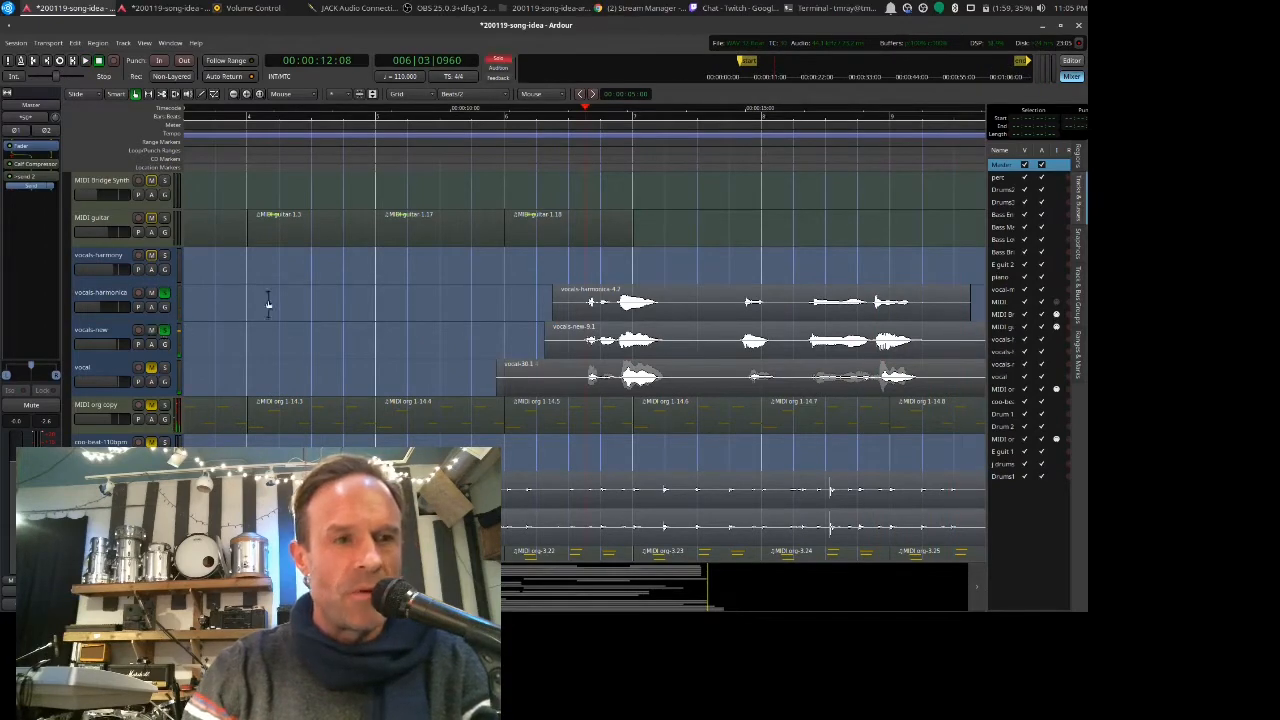
{"action": "mouse_move", "coordinate": [385, 295]}
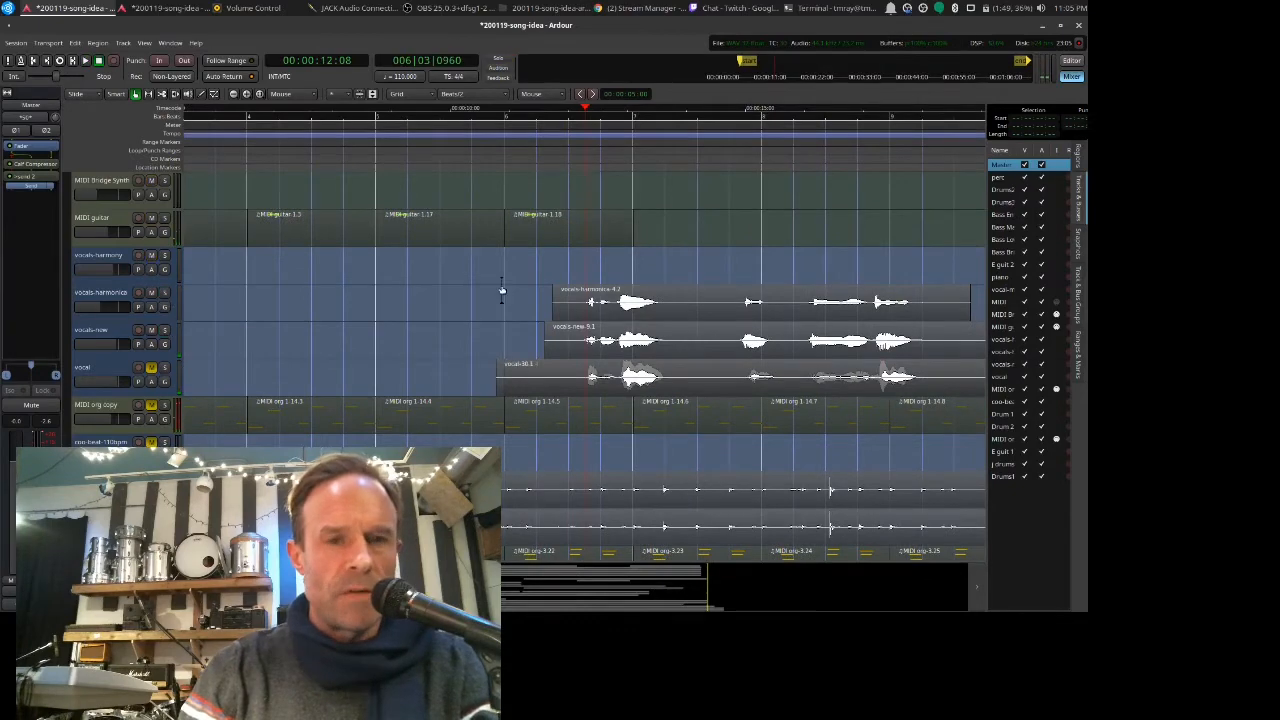
Step: Switch to the Mixer window to view the vocal and MIDI track strips
{"action": "left_click", "coordinate": [1071, 76]}
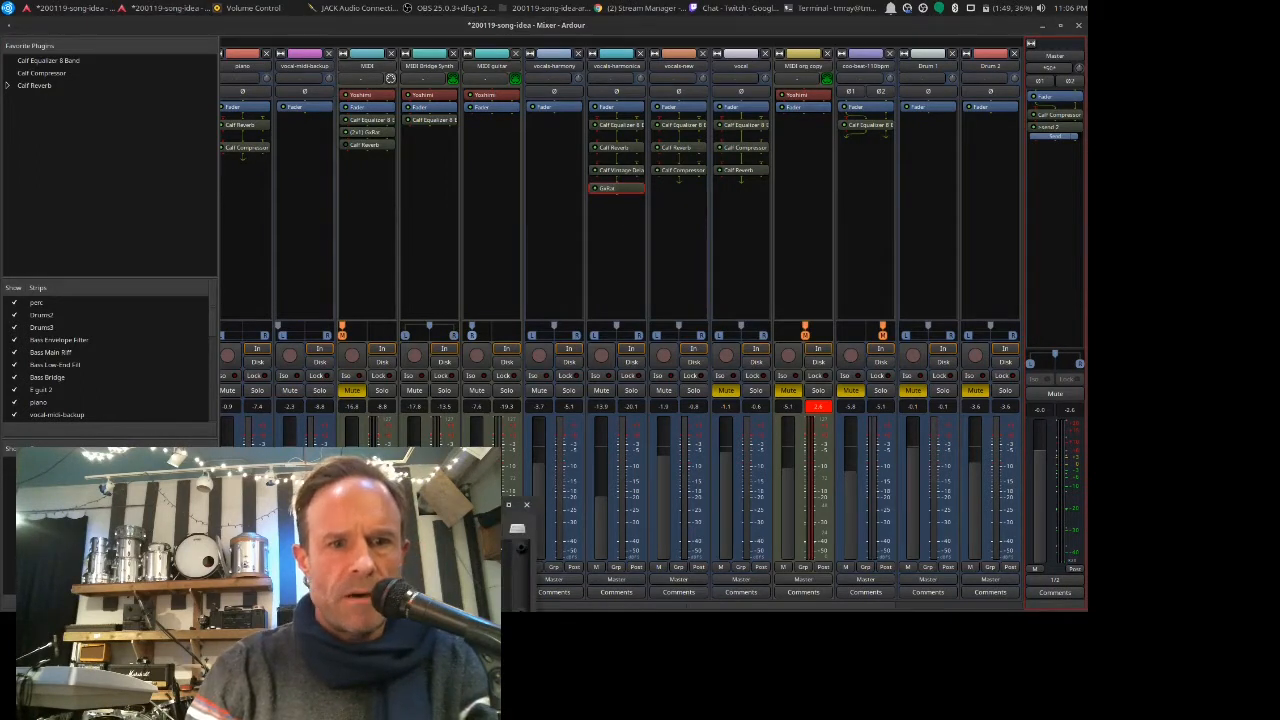
Step: Inspect the GxRat distortion plugin on vocals-harmonica and solo that strip
{"action": "double_click", "coordinate": [607, 188]}
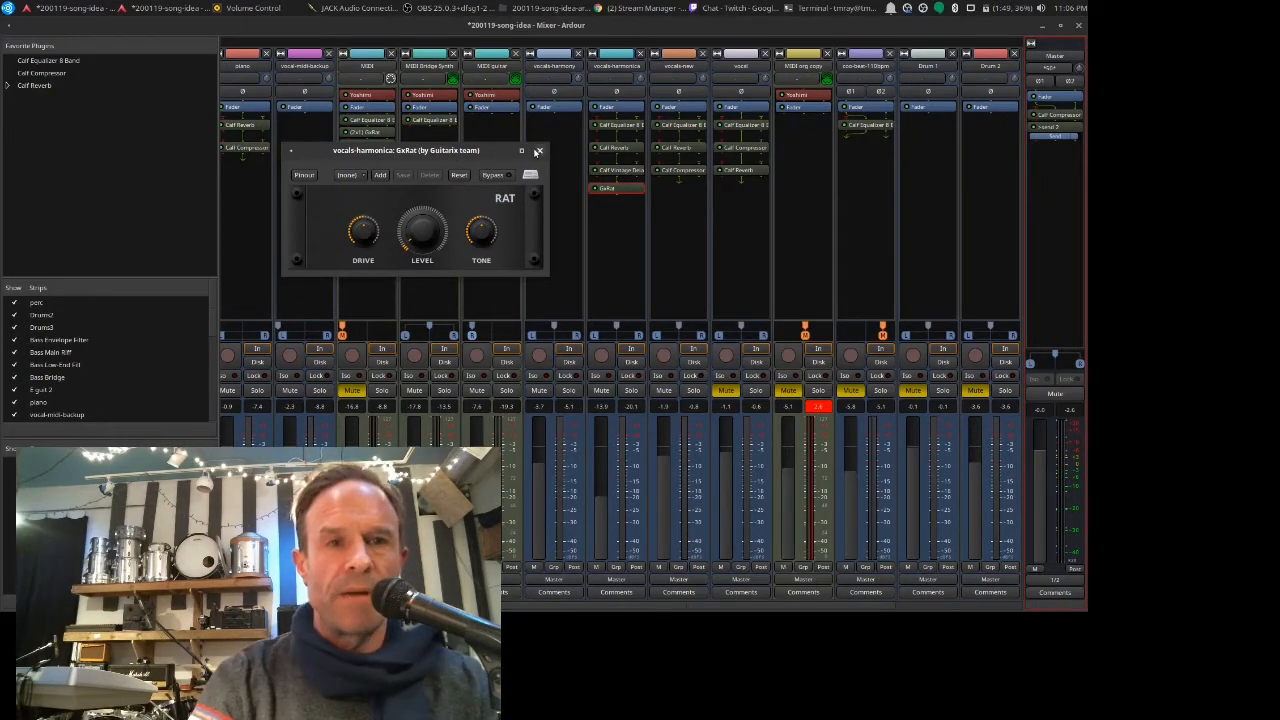
{"action": "left_click", "coordinate": [538, 151]}
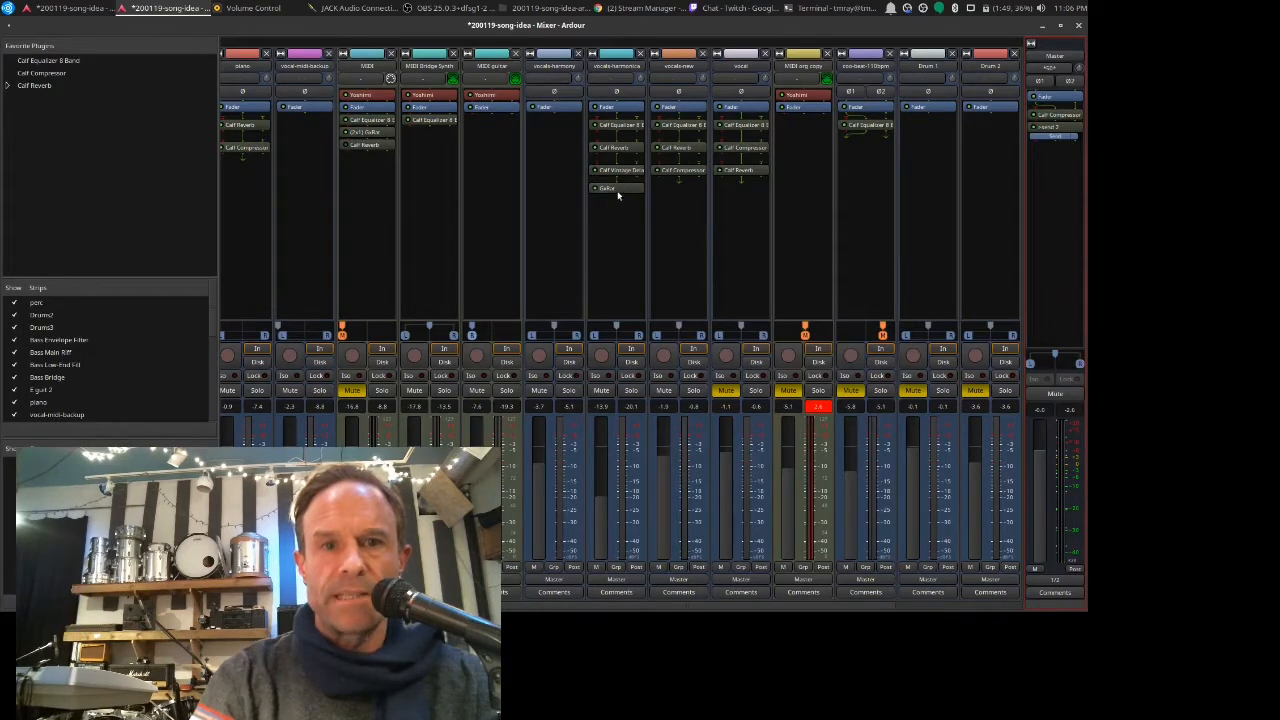
{"action": "left_click", "coordinate": [632, 390]}
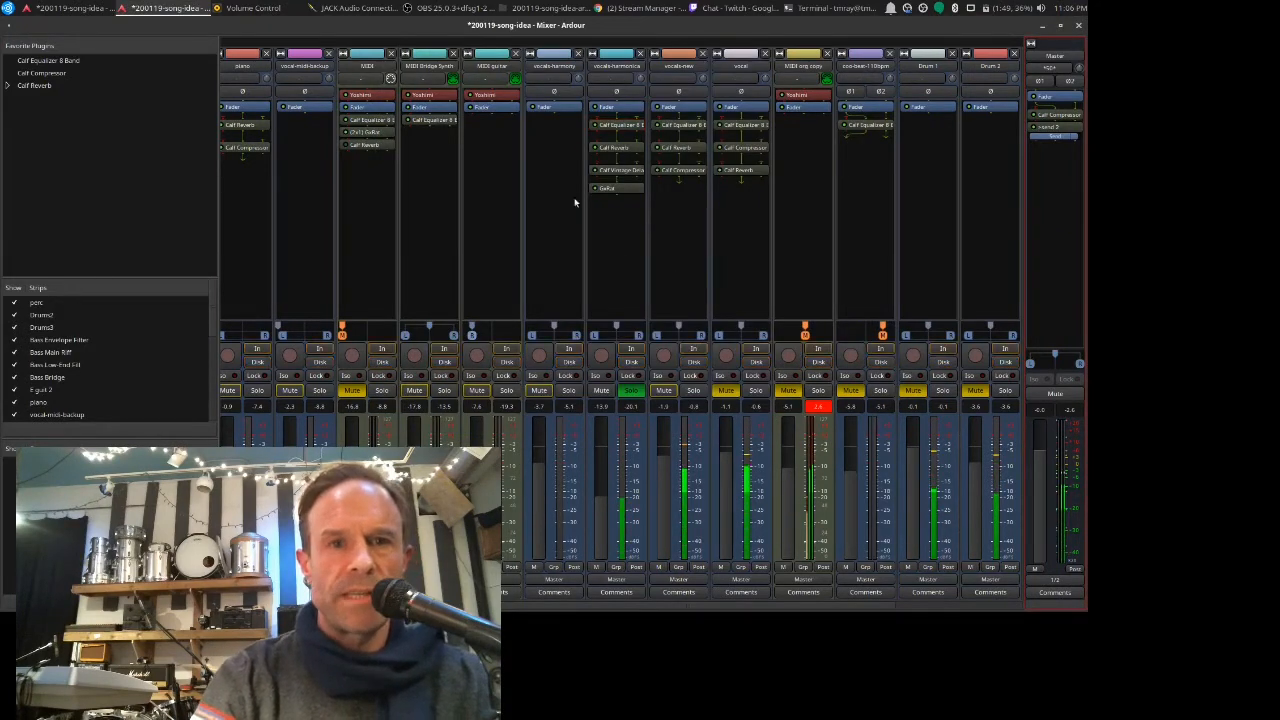
{"action": "left_click", "coordinate": [1072, 61]}
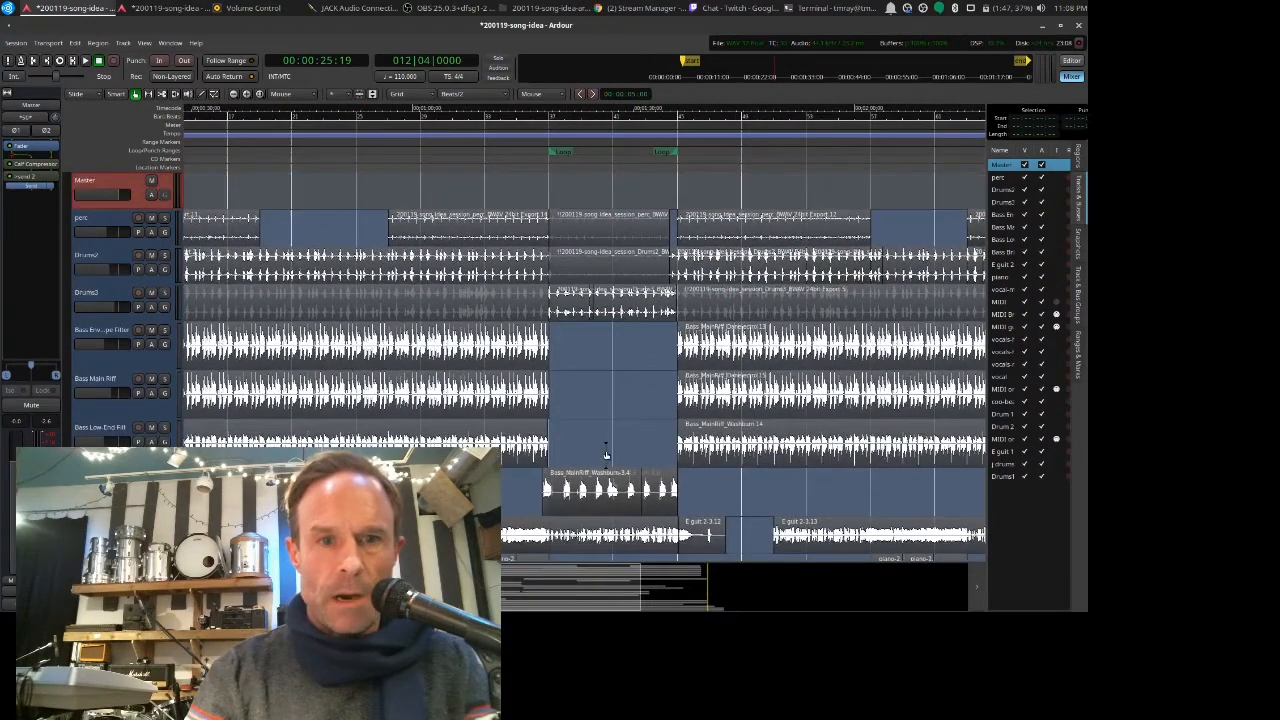
Step: Scroll down the editor to the MIDI Bridge Synth track
{"action": "scroll", "scroll_direction": "down", "scroll_amount": 3}
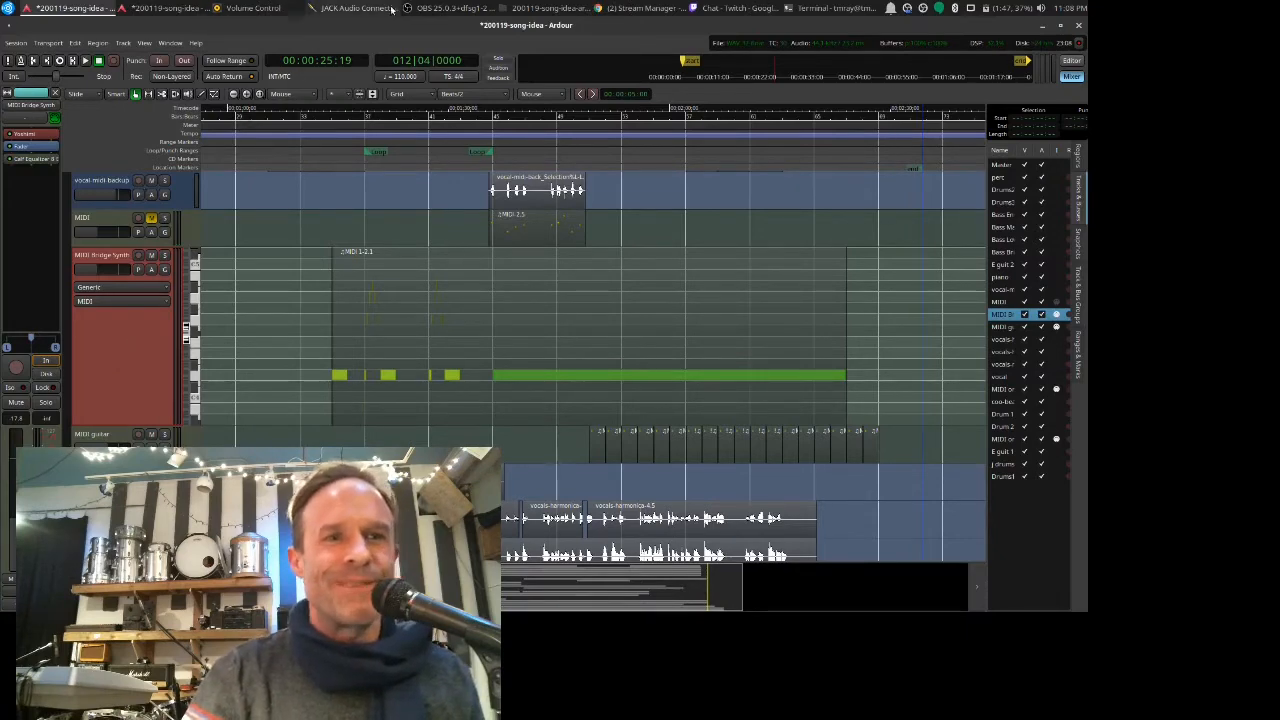
Step: Play the session through the MIDI Bridge Synth part to about 00:02:00
{"action": "left_click", "coordinate": [315, 108]}
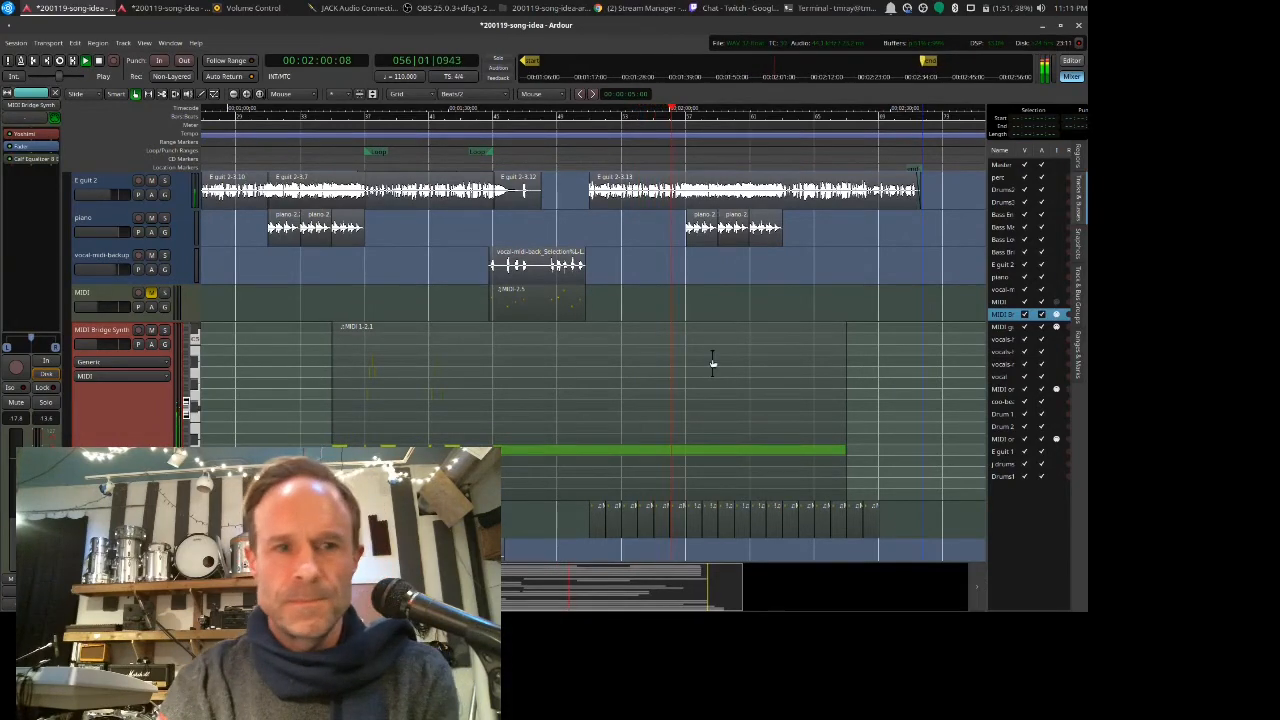
Step: Operate the Mixer/Editor window button at the top right
{"action": "left_click", "coordinate": [1071, 76]}
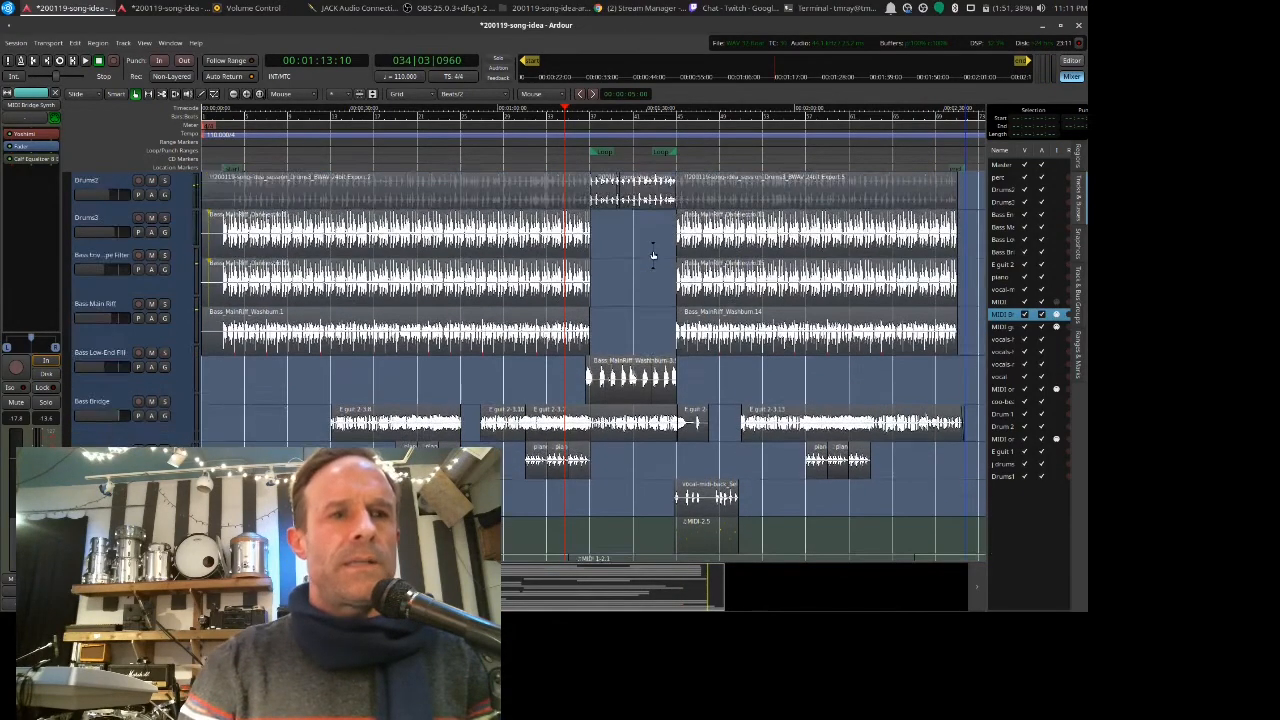
Step: Scroll the timeline down to the guitar, piano, MIDI and vocal harmony tracks
{"action": "scroll", "scroll_direction": "down", "scroll_amount": 3}
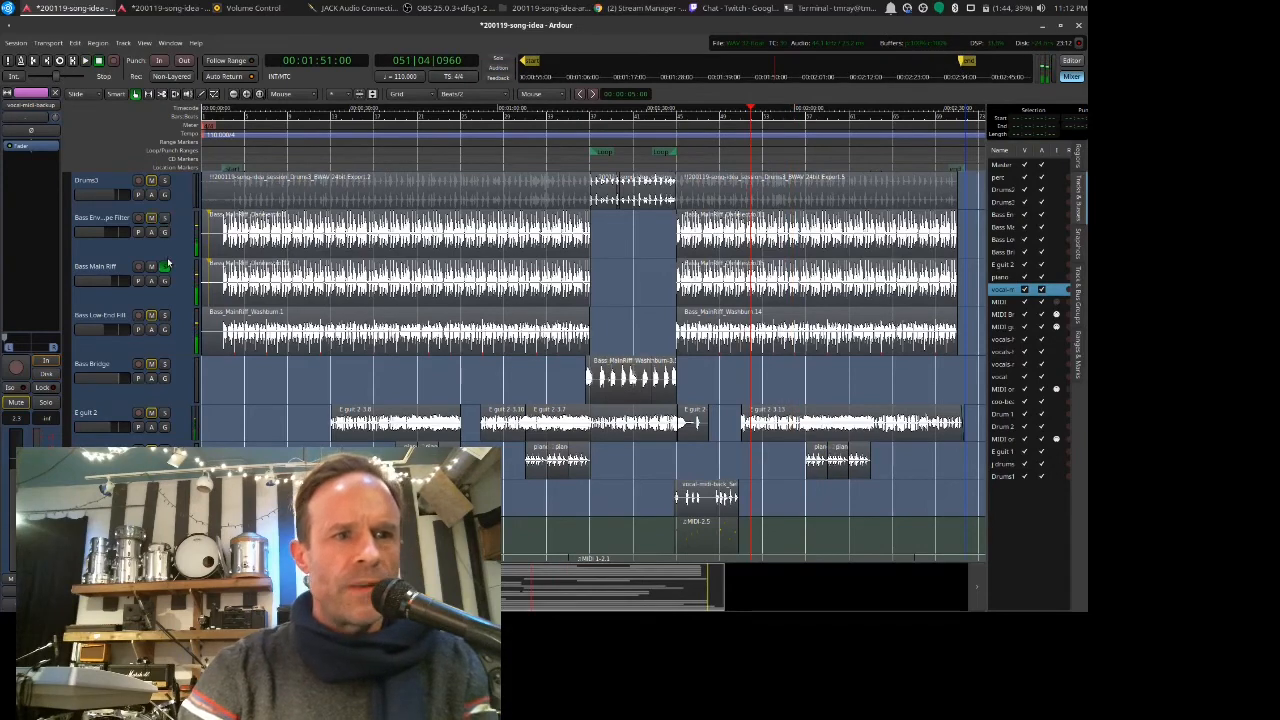
{"action": "scroll", "scroll_direction": "down", "scroll_amount": 3}
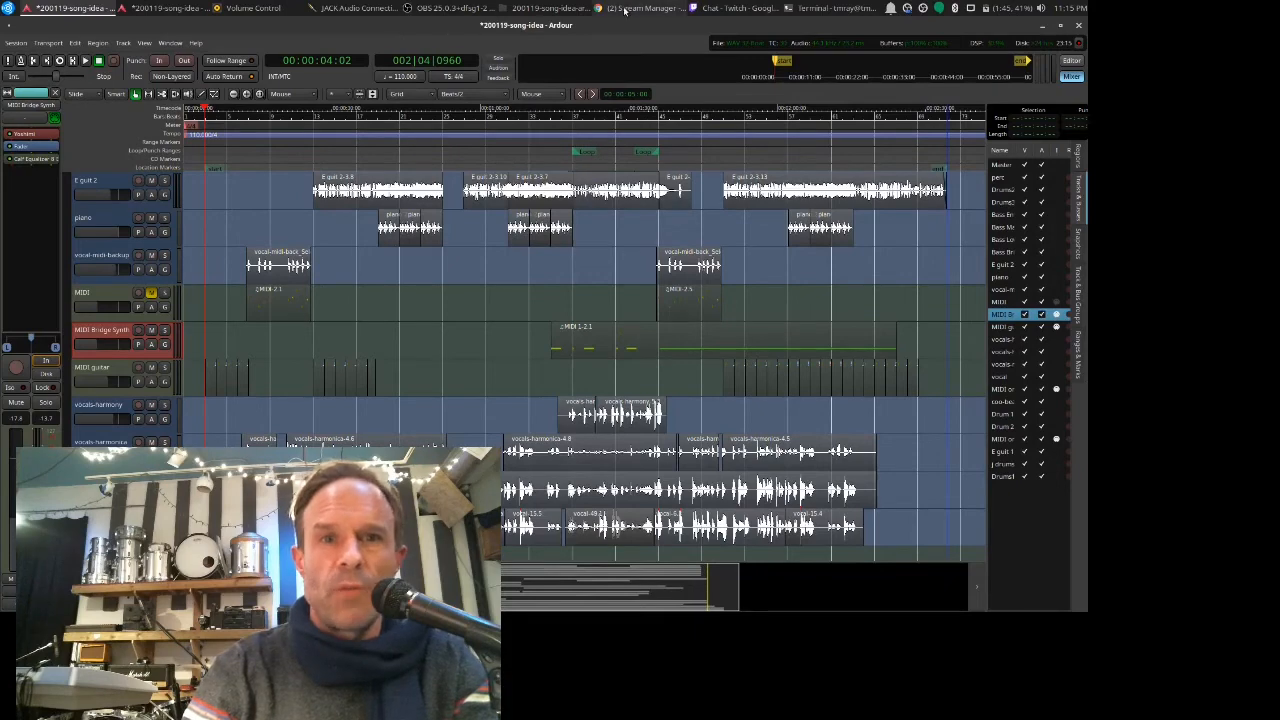
{"action": "mouse_move", "coordinate": [625, 8]}
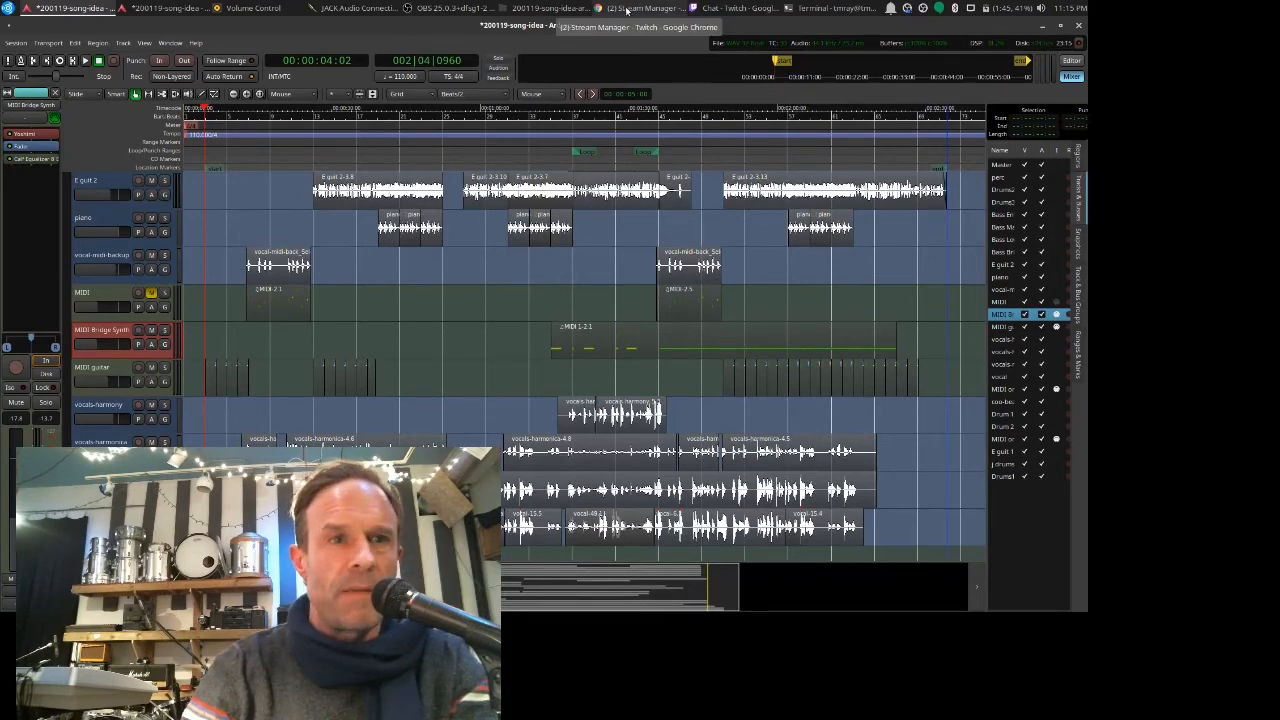